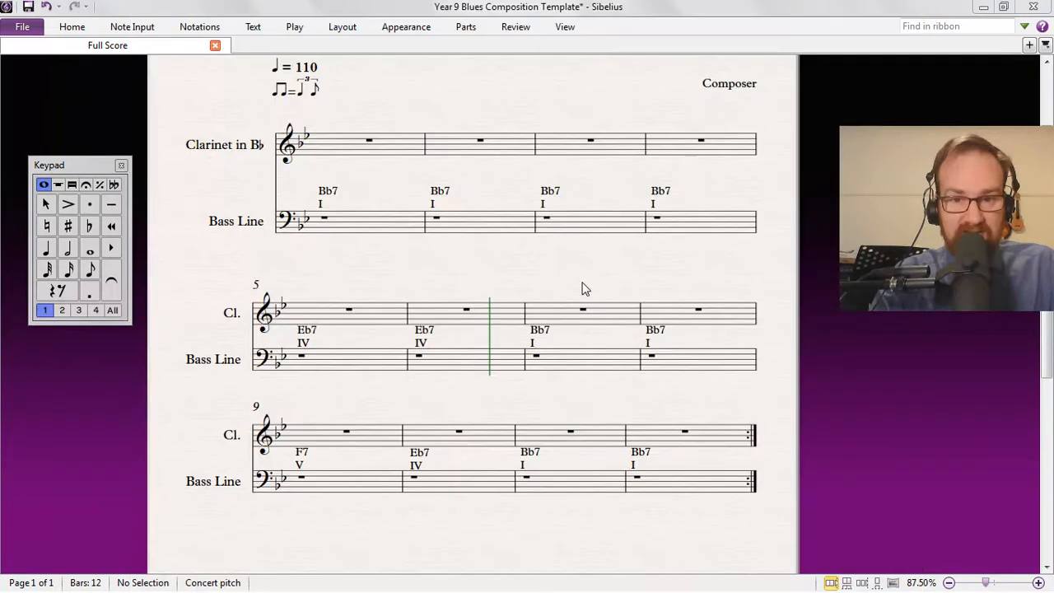
Review the template's instrument list unchanged and select the first Bass Line bar
scroll(up, 3)
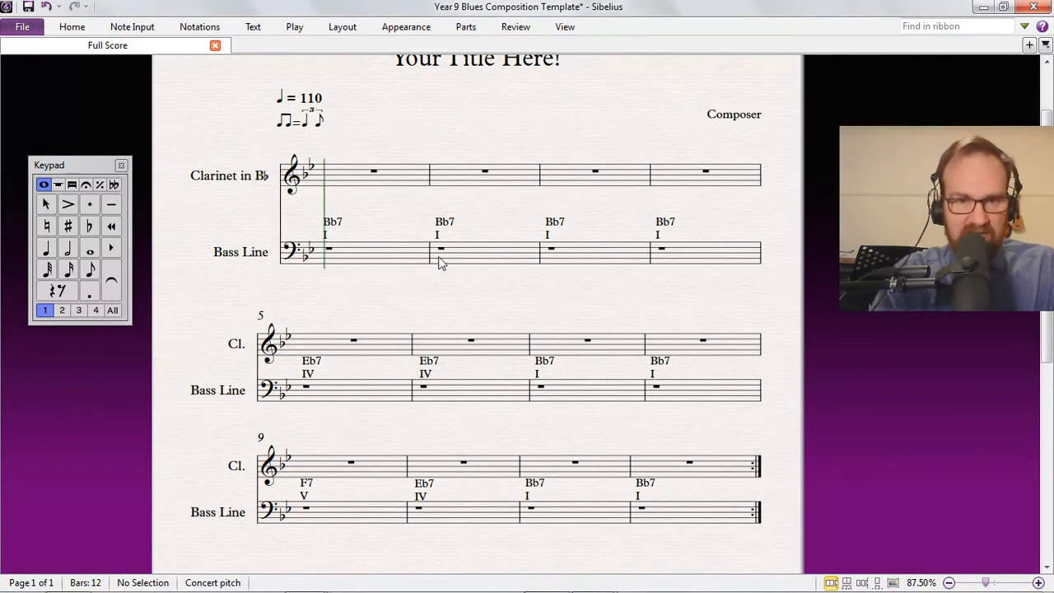
mouse_move(484, 297)
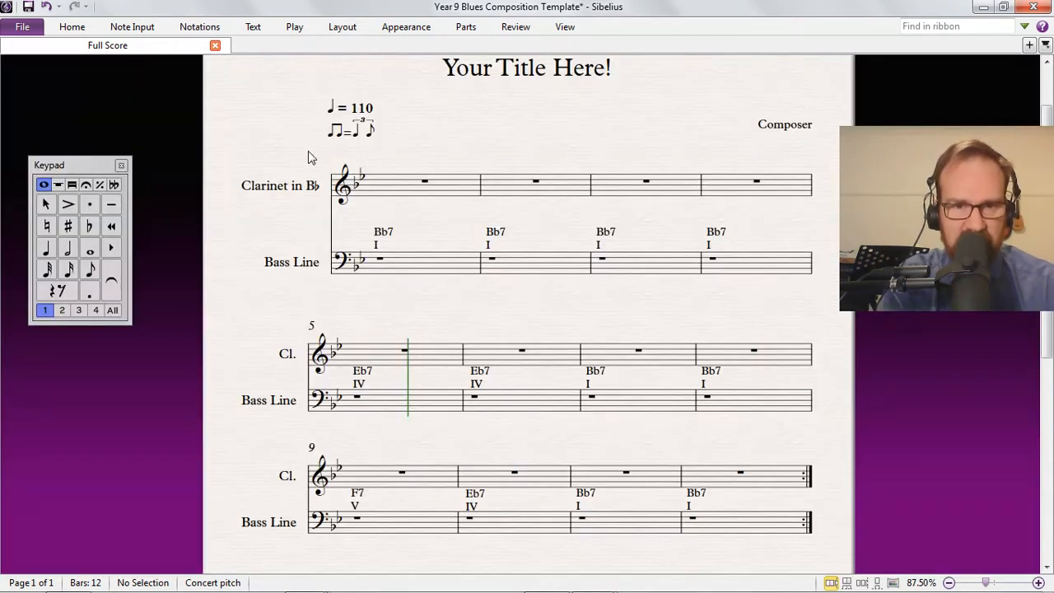
click(420, 181)
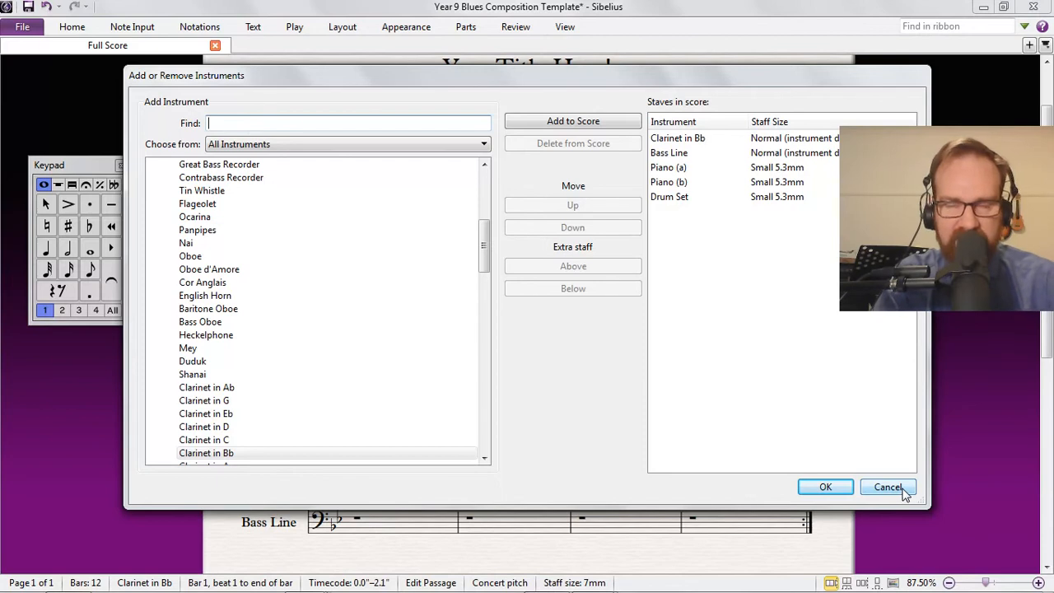
click(888, 488)
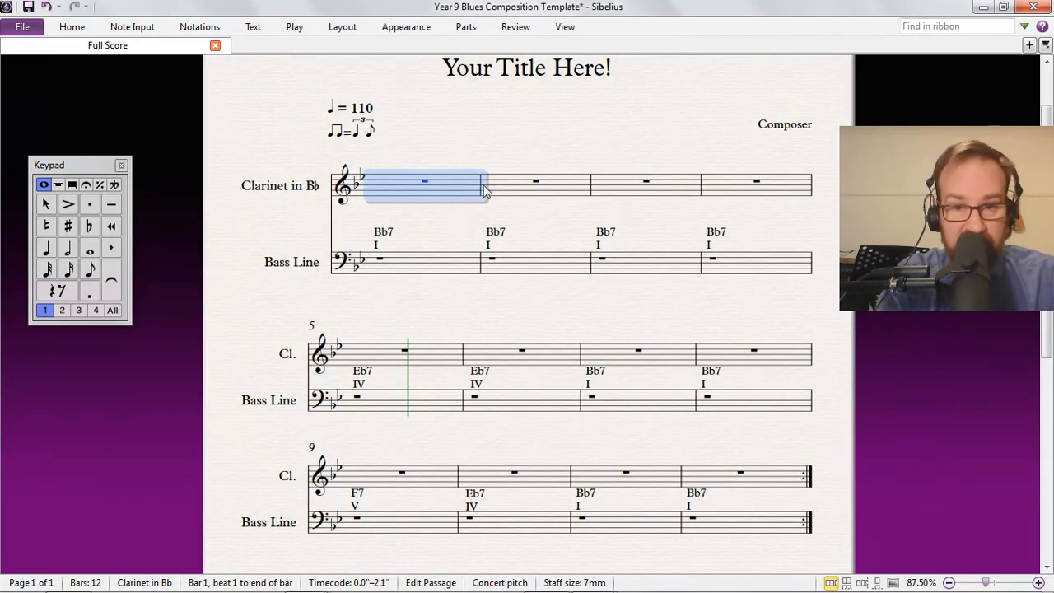
click(462, 262)
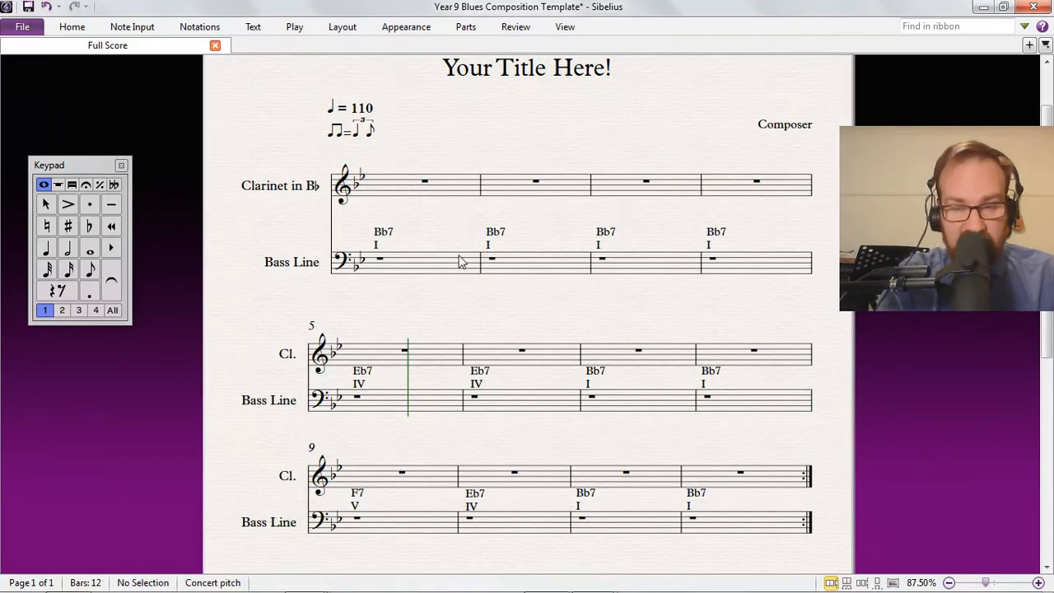
mouse_move(679, 253)
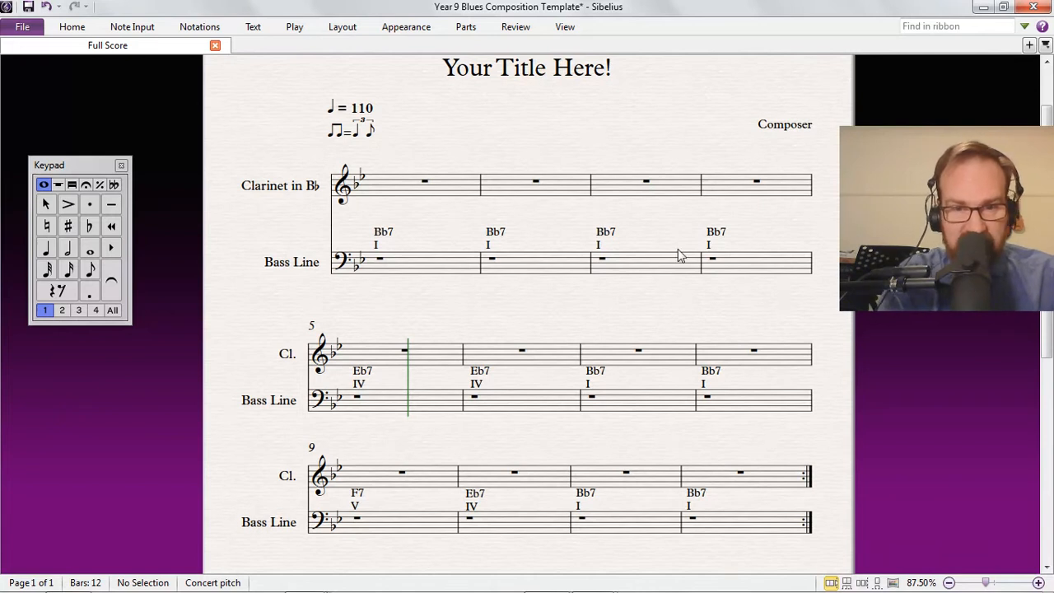
mouse_move(425, 261)
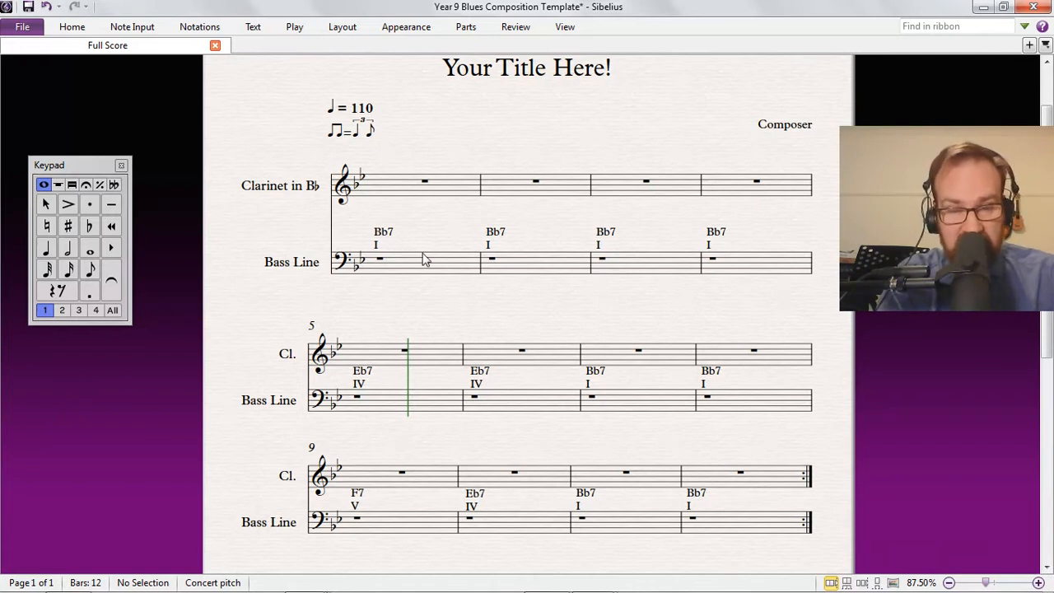
click(379, 258)
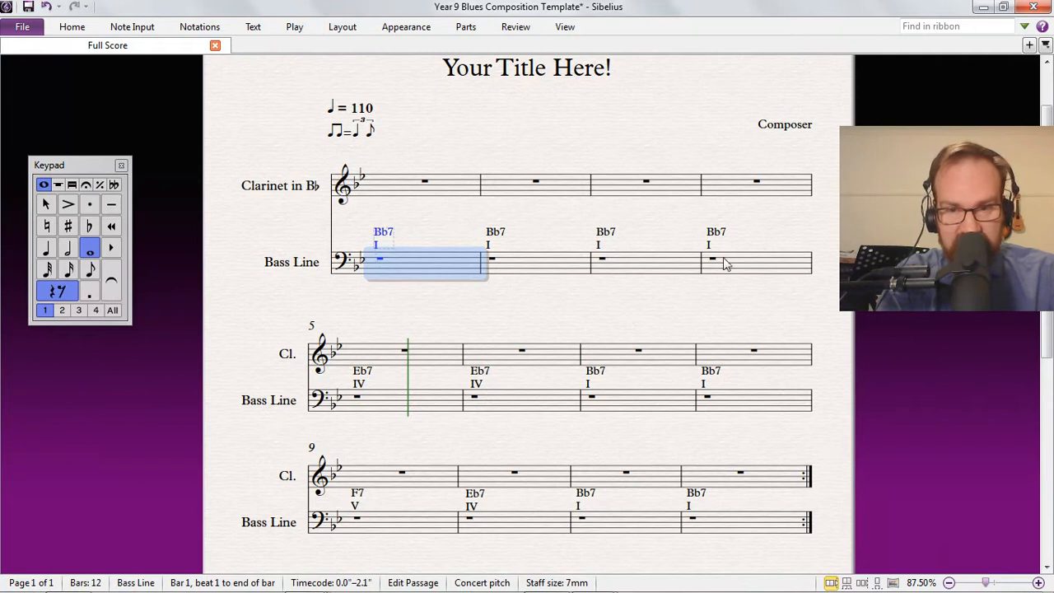
mouse_move(781, 270)
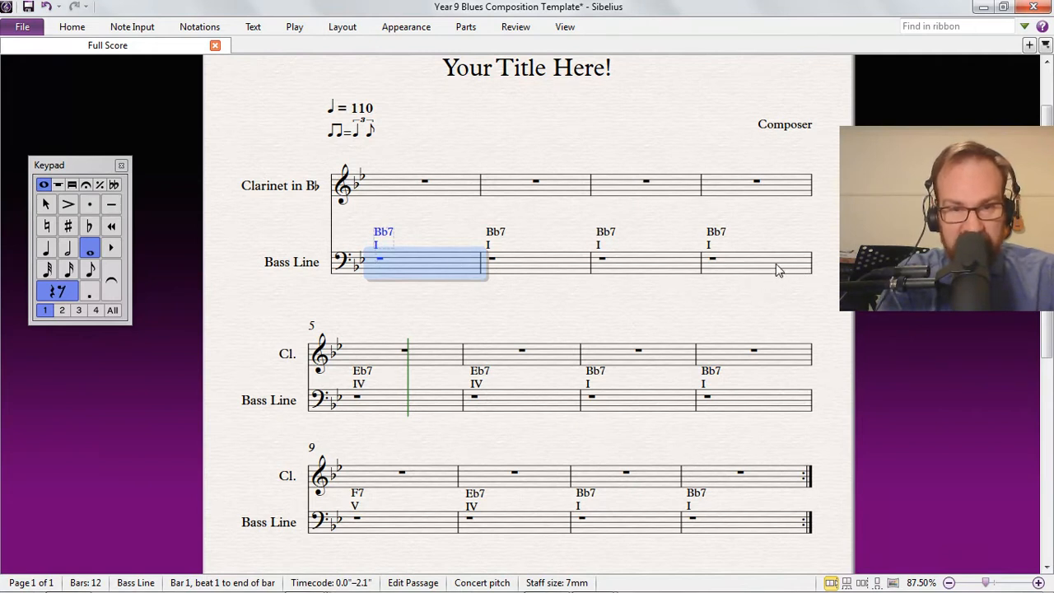
mouse_move(369, 204)
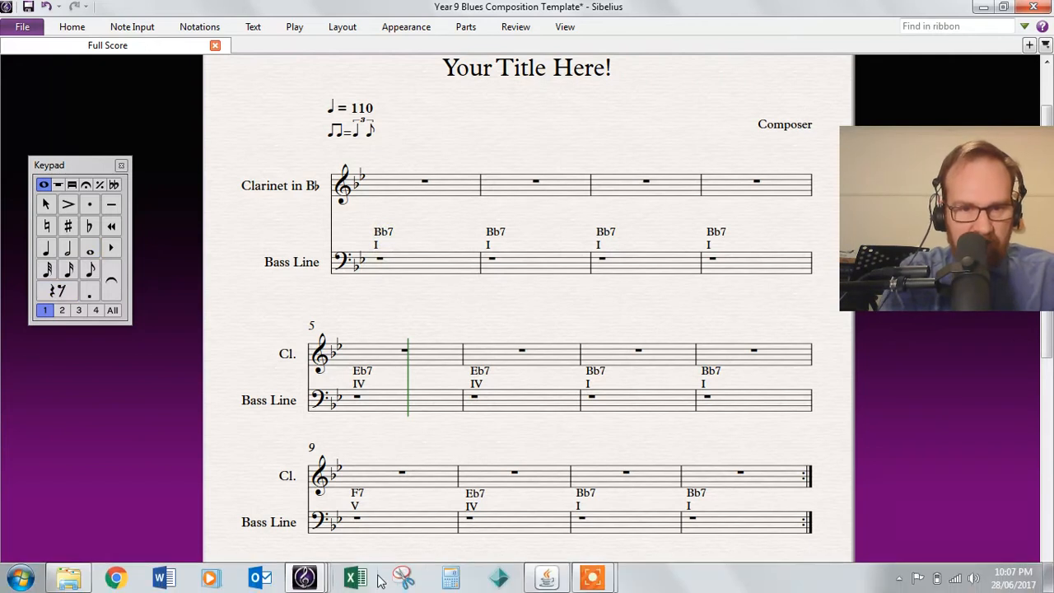
mouse_move(306, 576)
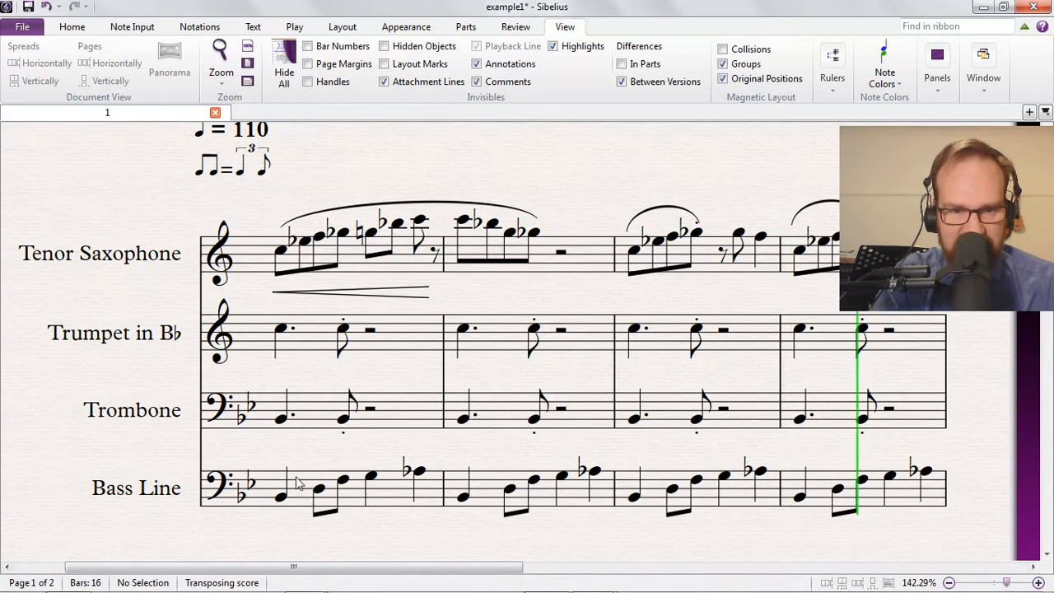
Close the example2 score without saving and return to the Year 9 Blues Composition Template
scroll(down, 3)
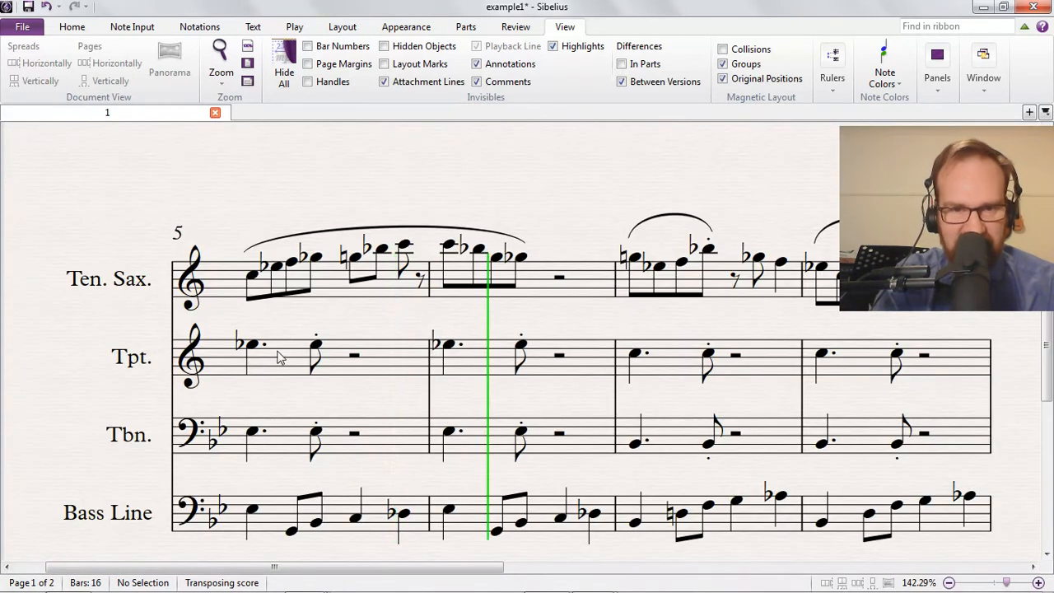
click(46, 62)
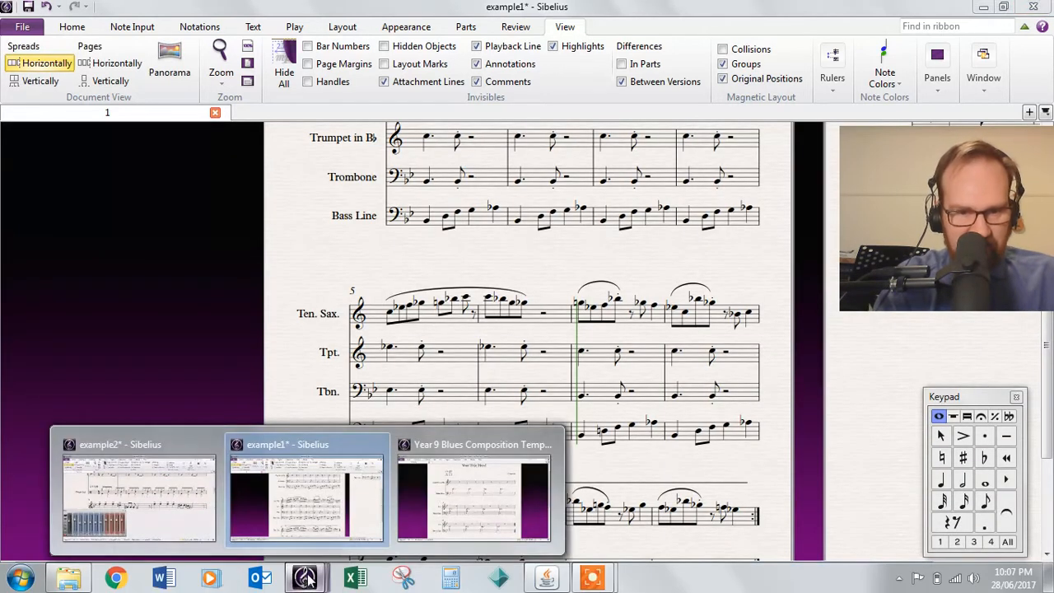
click(475, 497)
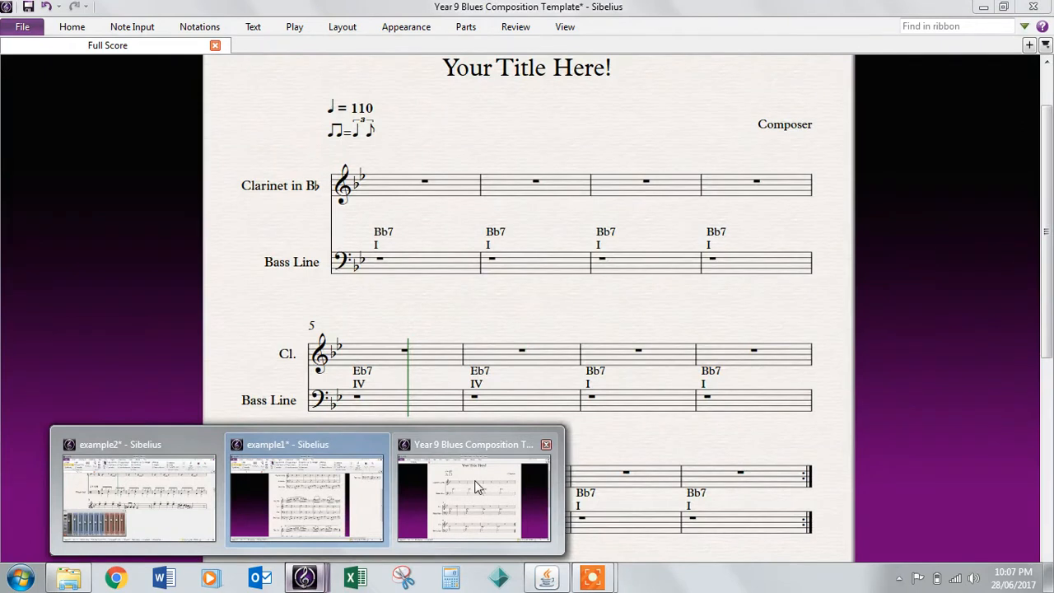
click(139, 498)
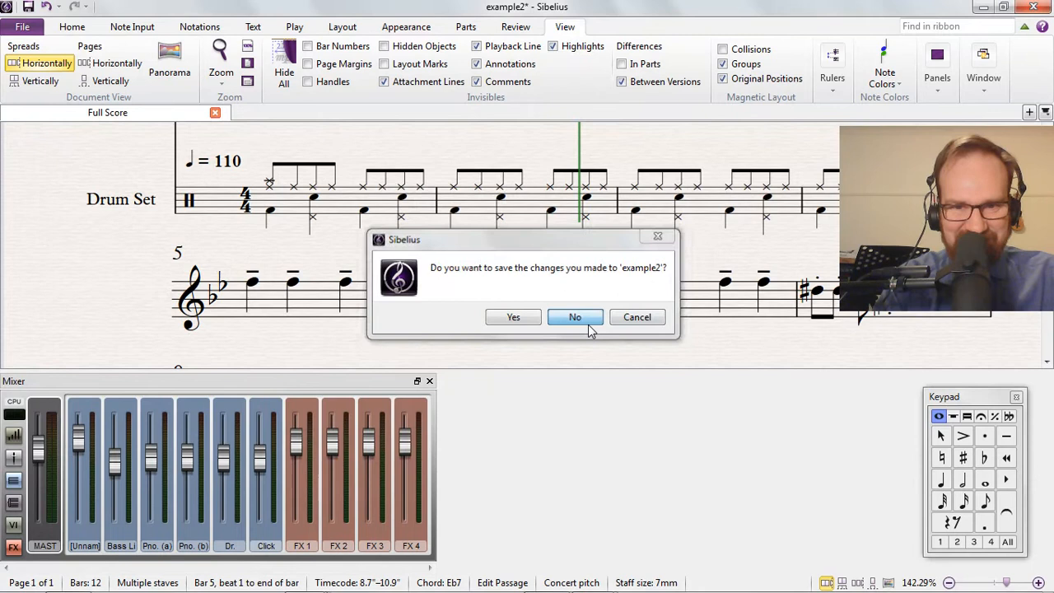
click(575, 316)
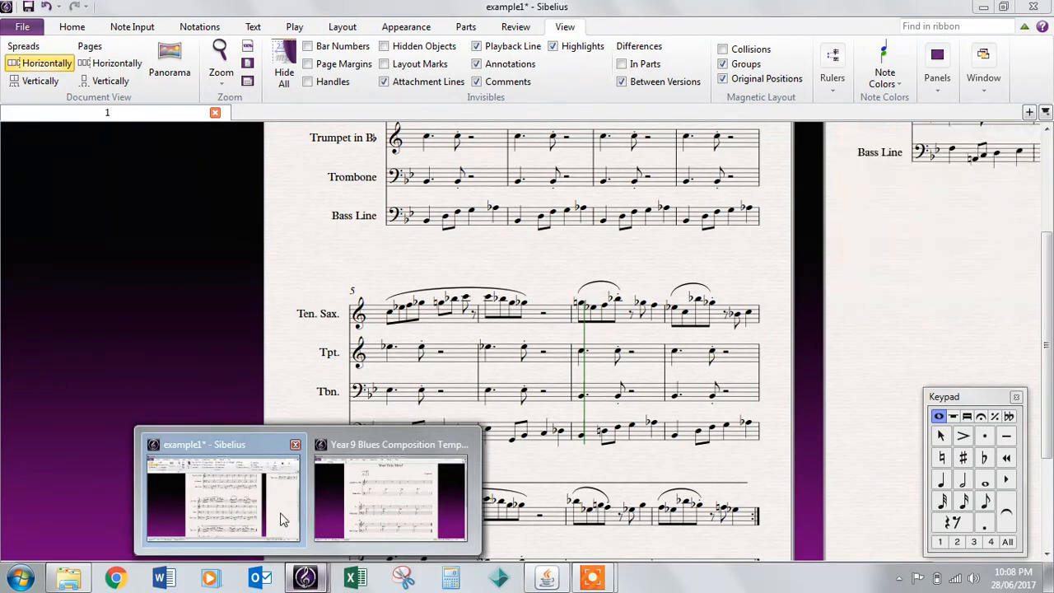
click(390, 494)
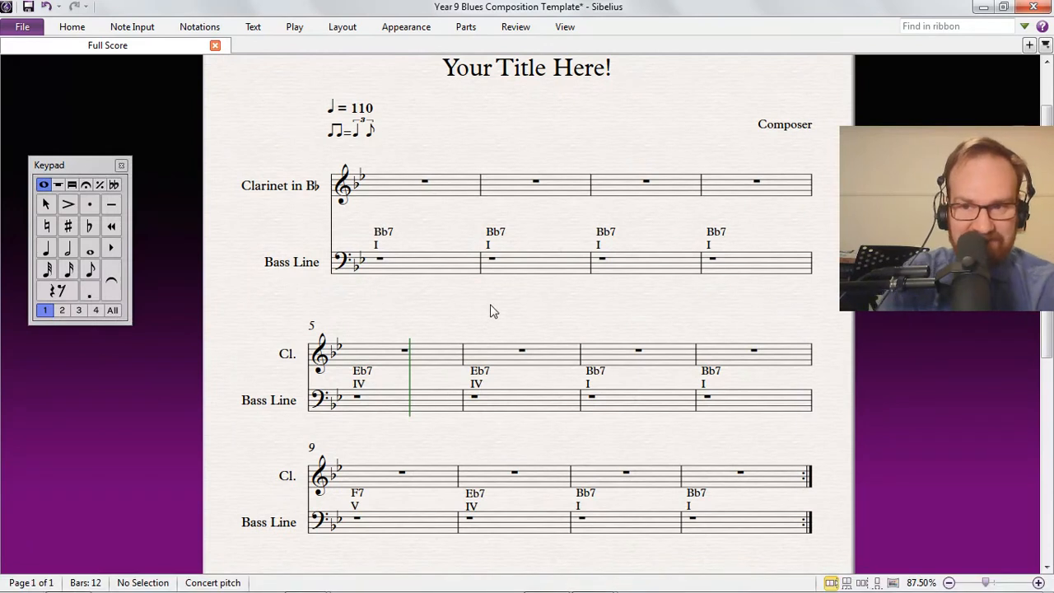
mouse_move(491, 308)
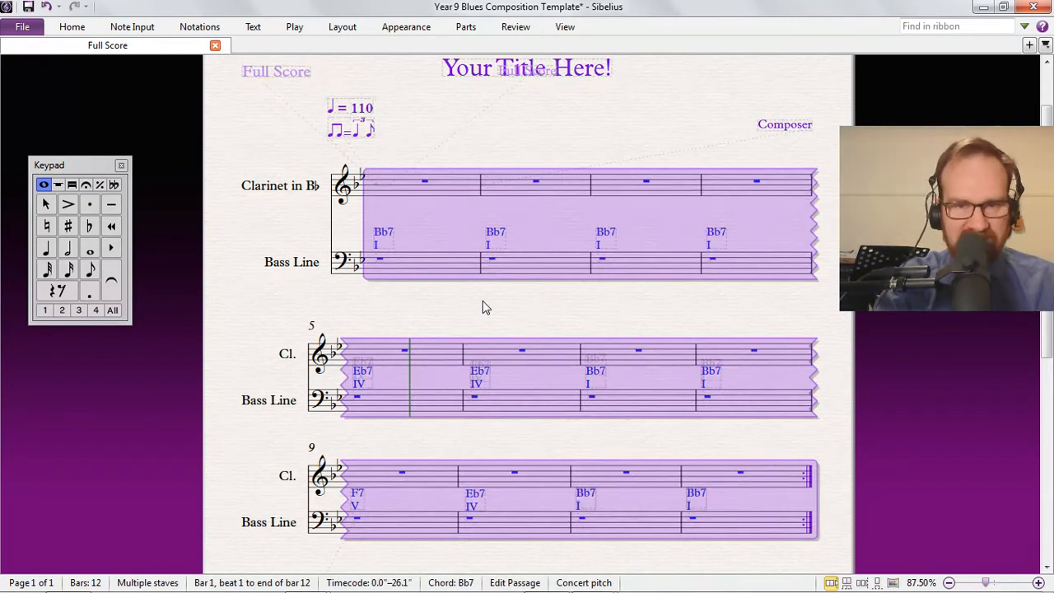
Show all hidden empty staves via Layout so piano and drum set reappear below the bass line
click(343, 26)
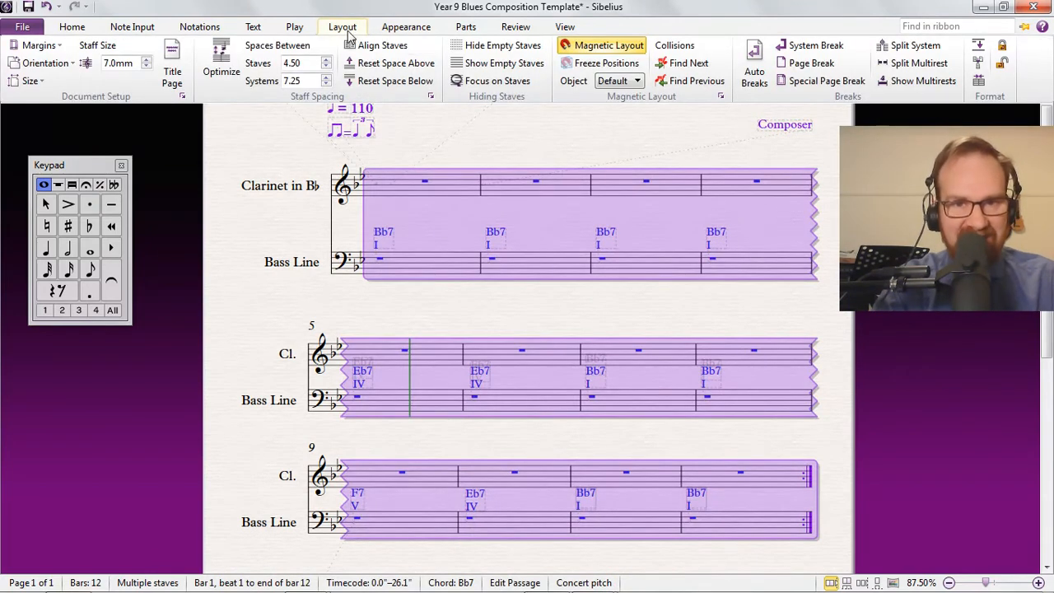
click(505, 46)
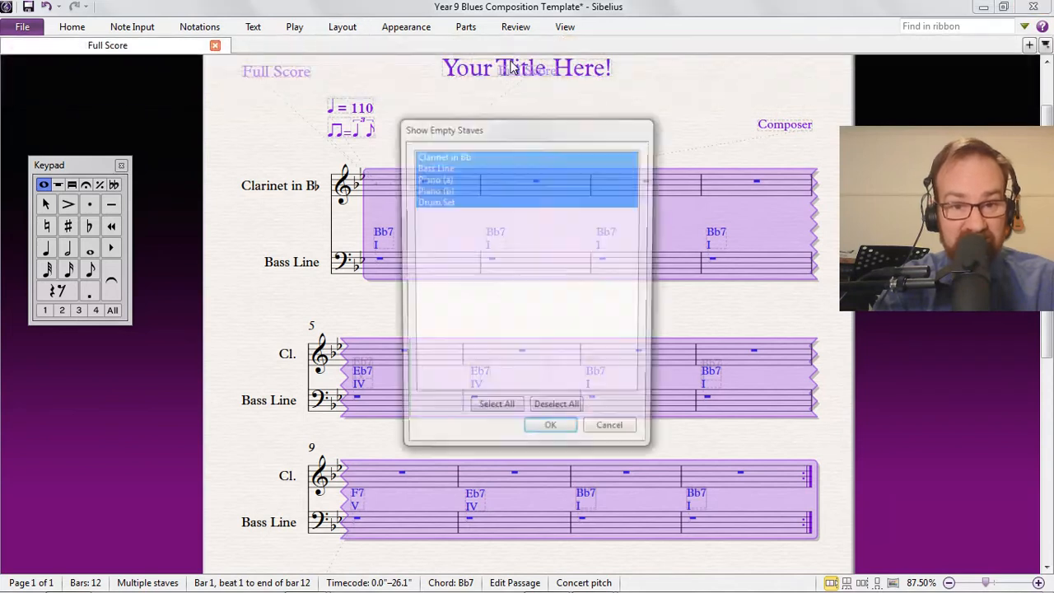
click(494, 412)
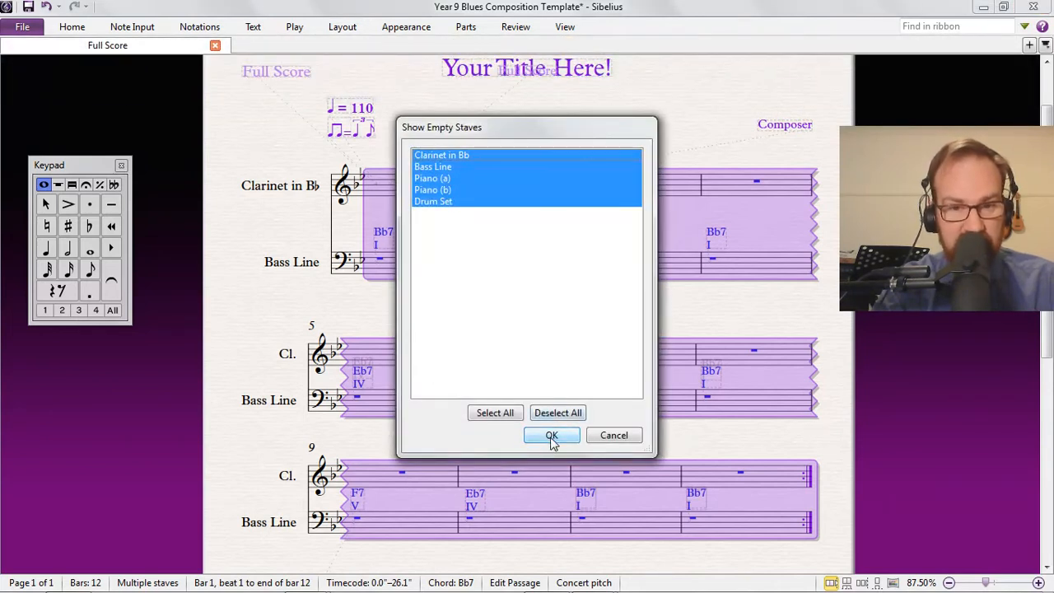
click(550, 435)
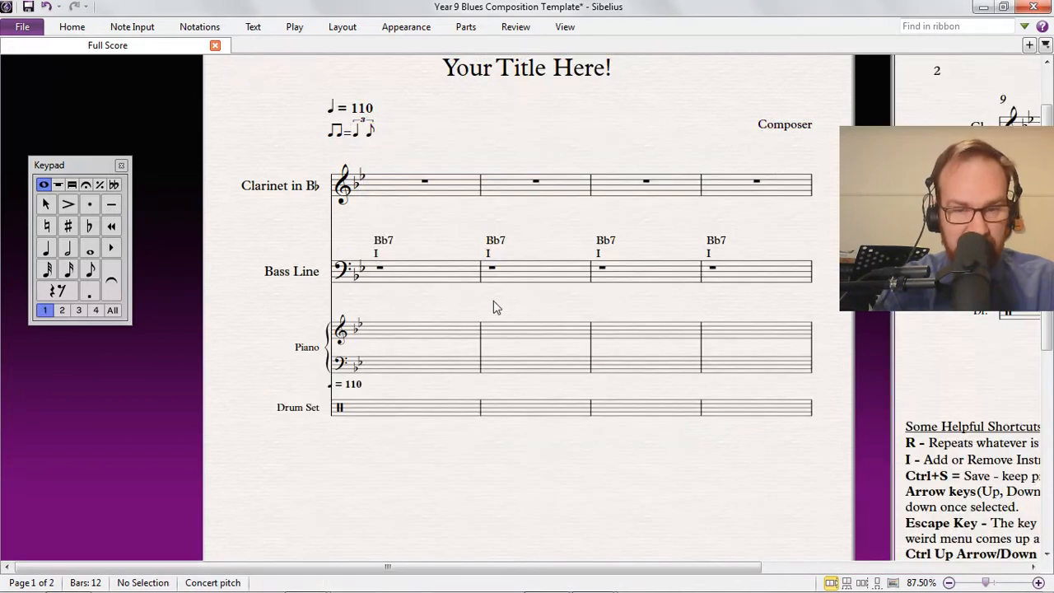
Select the piano and drum set bars and show their hidden chords and beat pattern
click(425, 329)
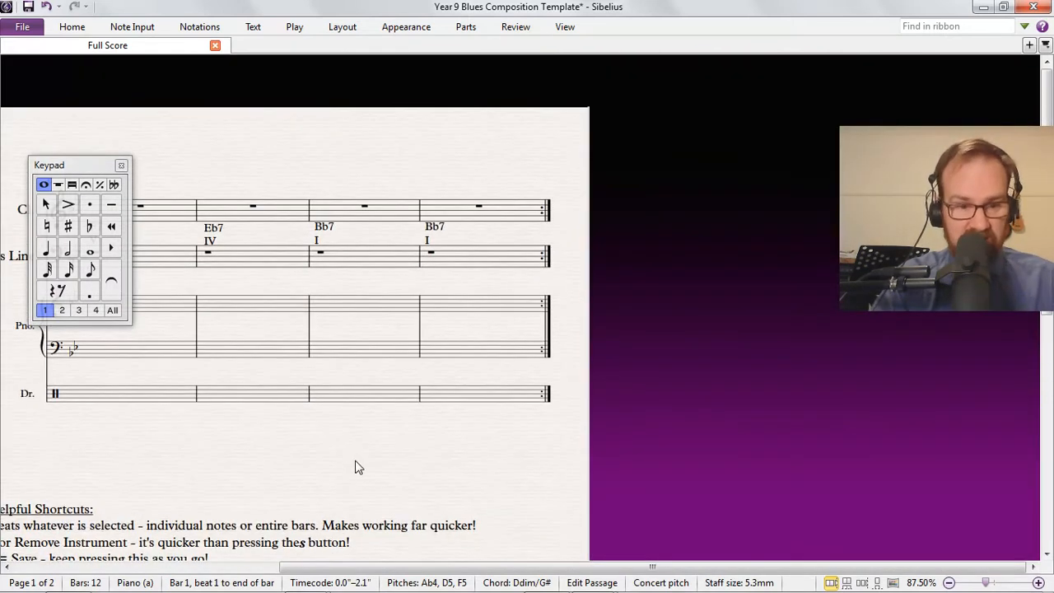
click(217, 371)
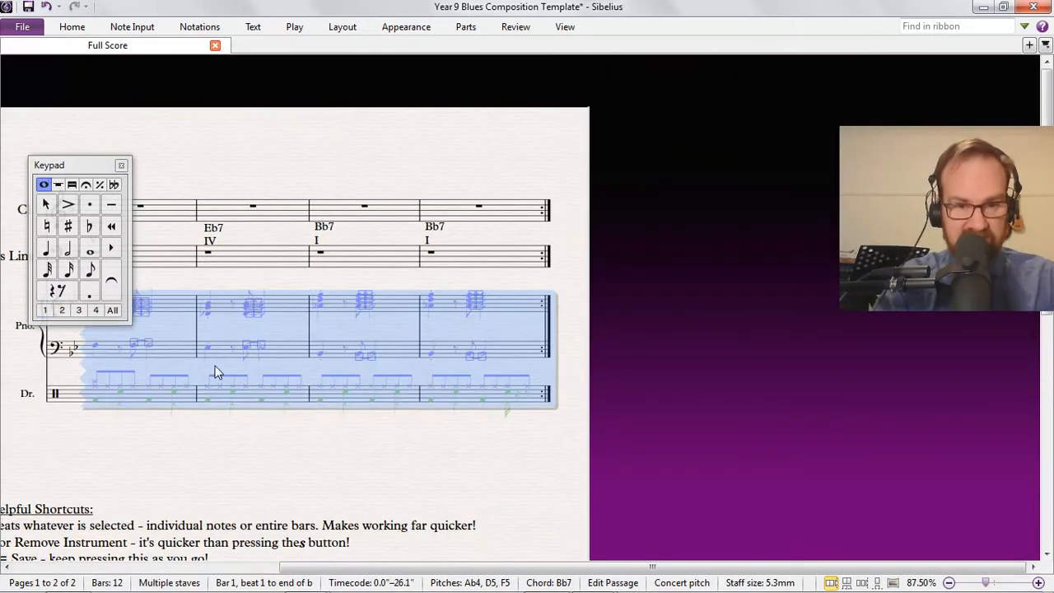
mouse_move(277, 382)
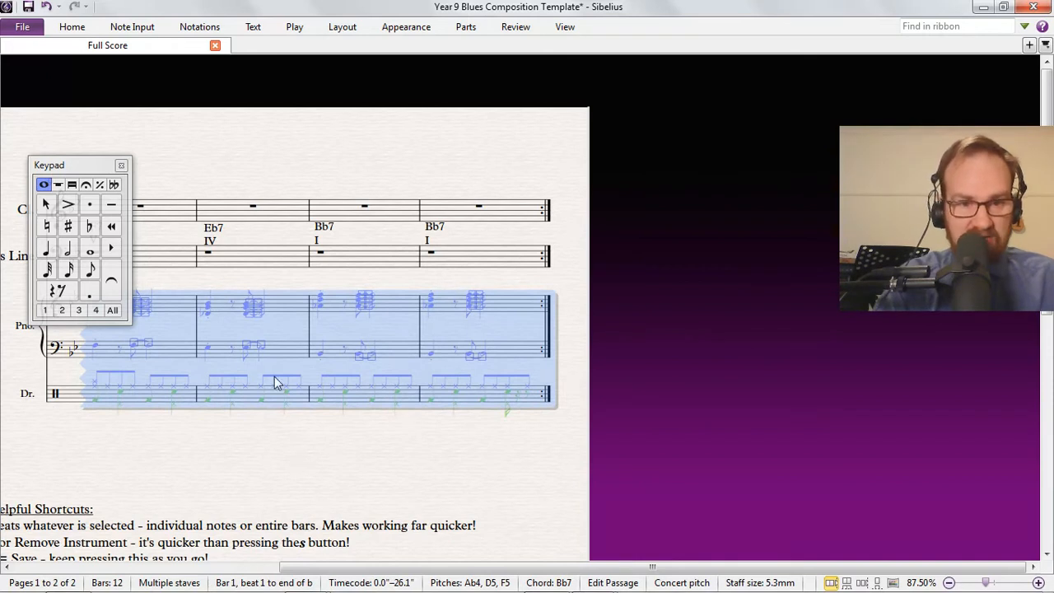
right_click(277, 382)
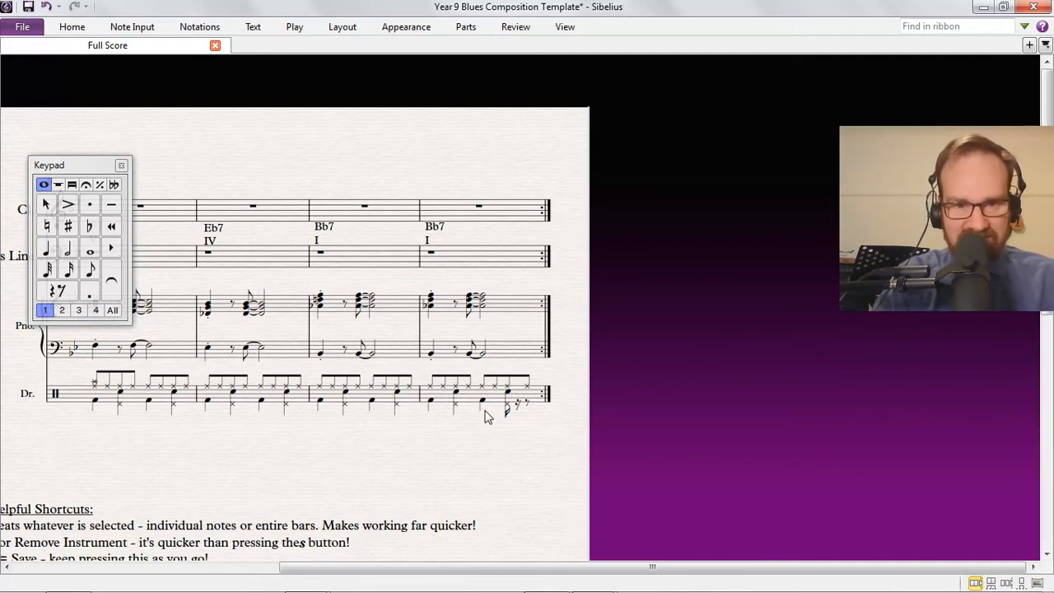
click(89, 270)
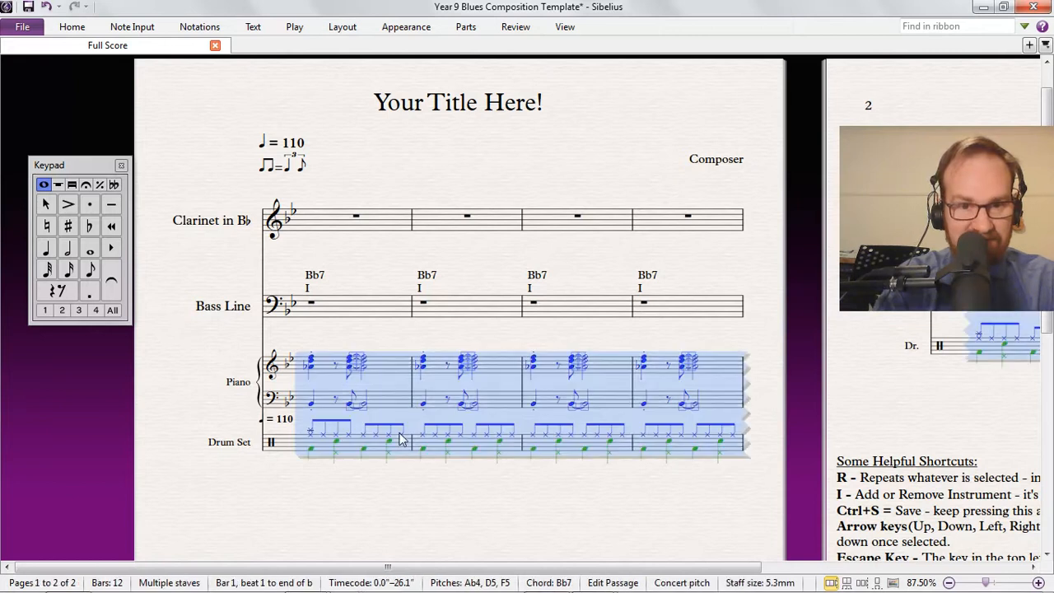
Hide the piano and drum notes and their empty staves, leaving only clarinet and bass line
right_click(399, 438)
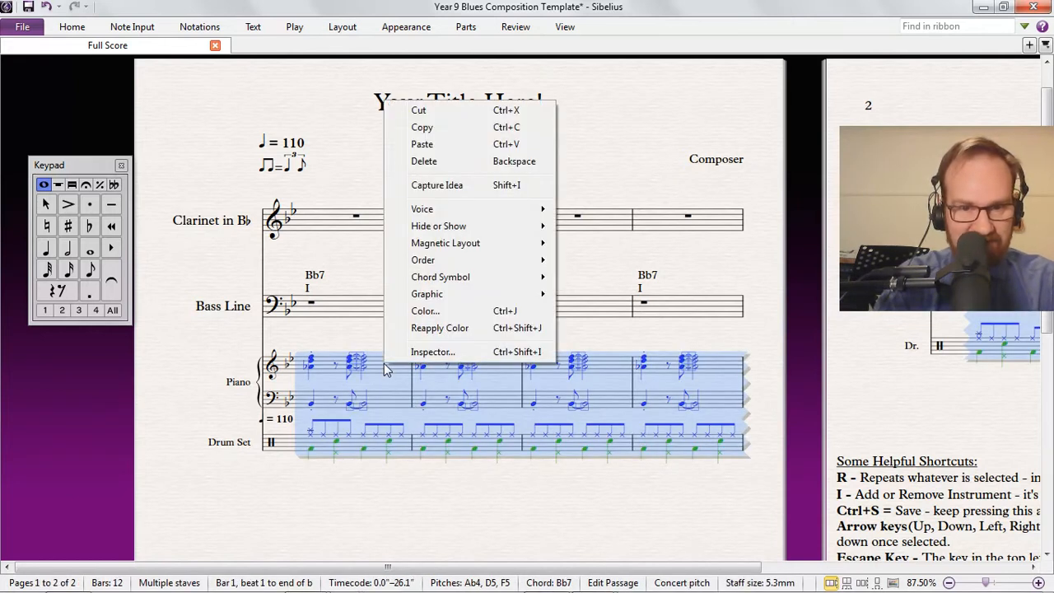
mouse_move(438, 226)
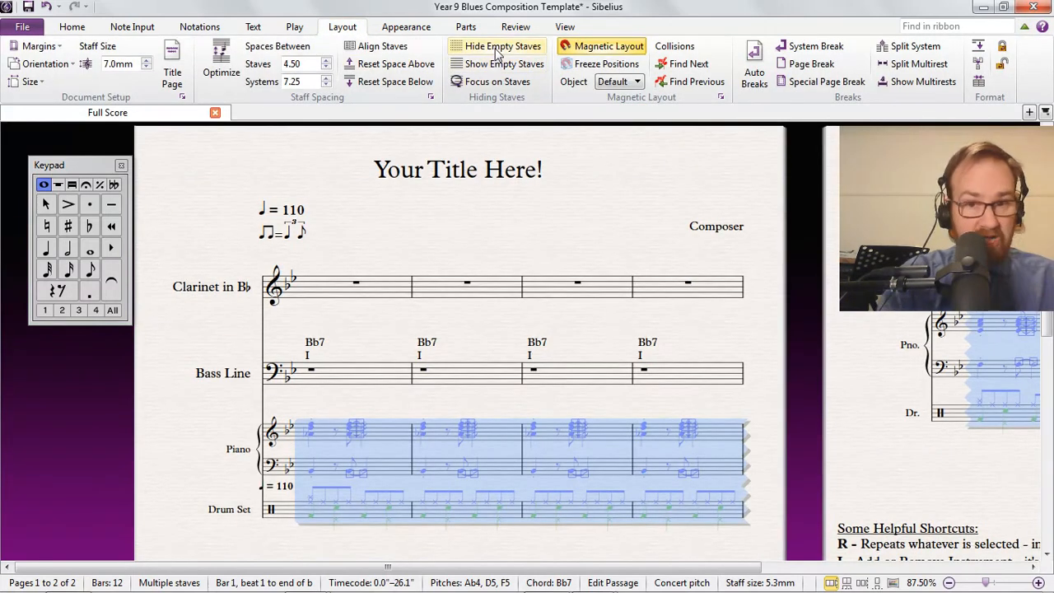
click(501, 47)
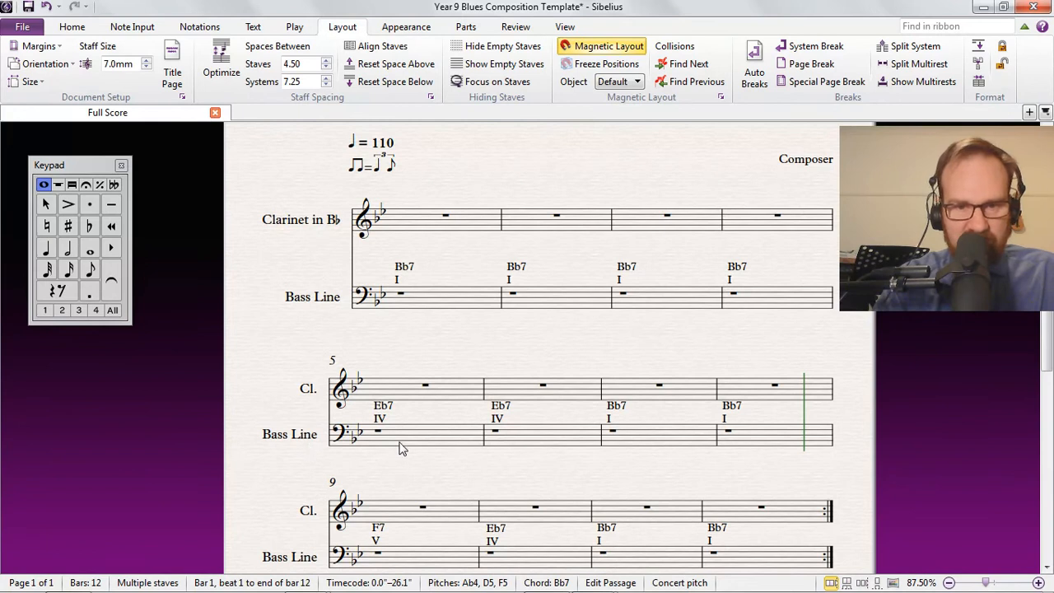
mouse_move(451, 354)
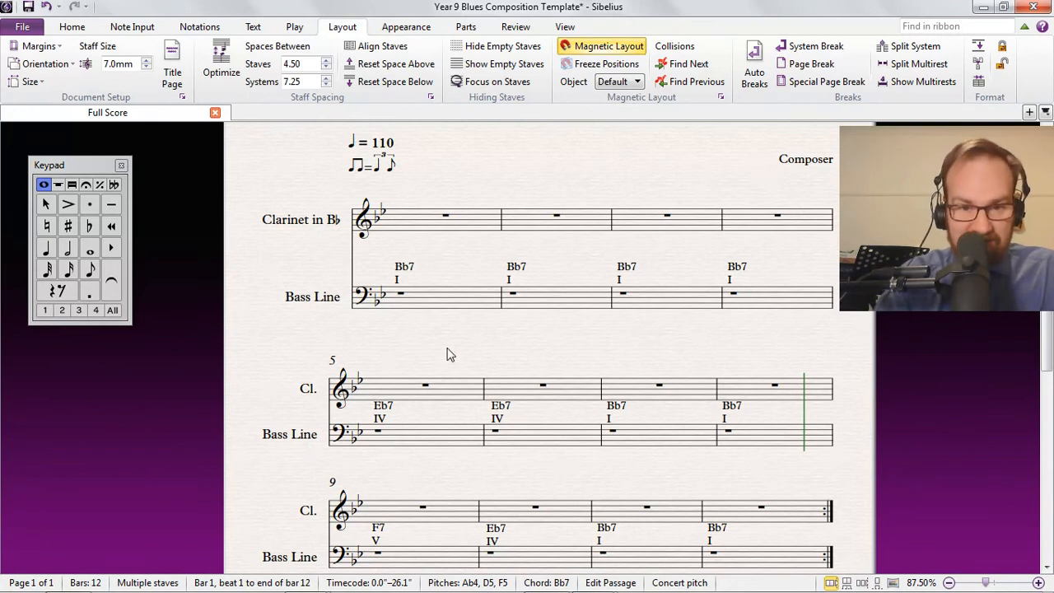
mouse_move(519, 475)
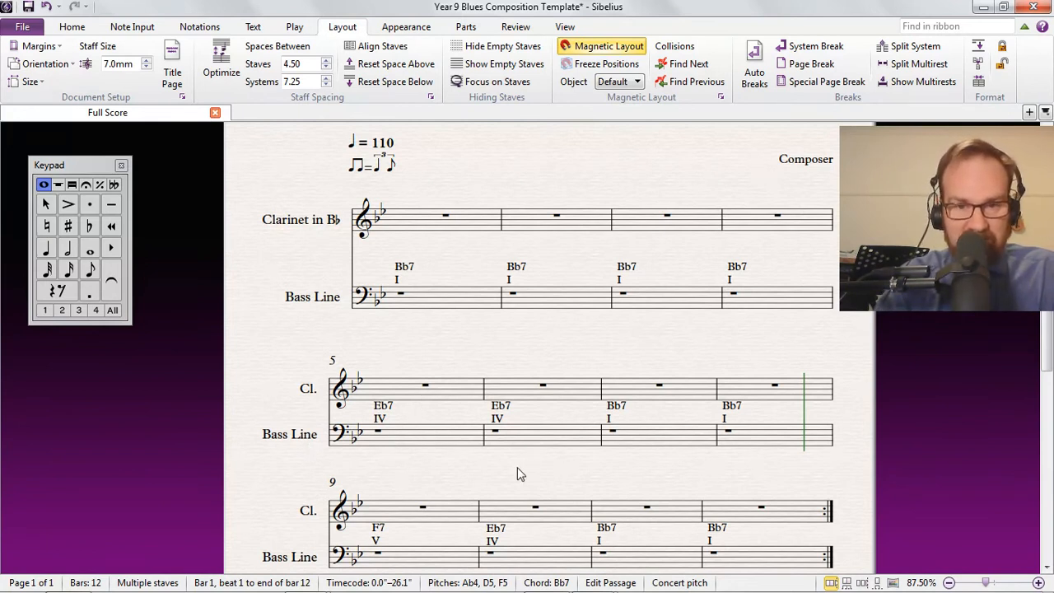
mouse_move(486, 113)
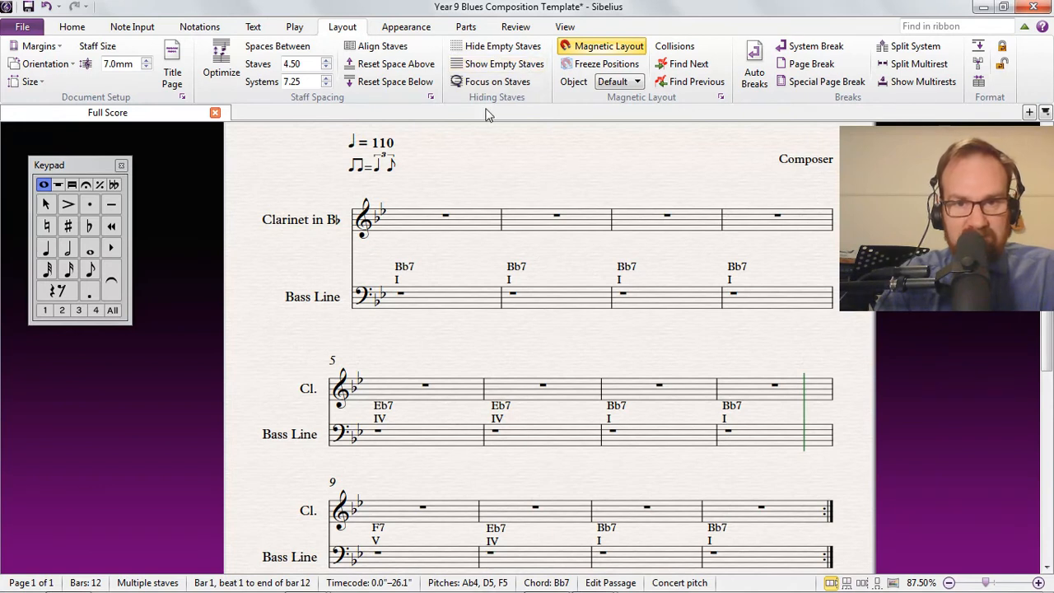
right_click(398, 294)
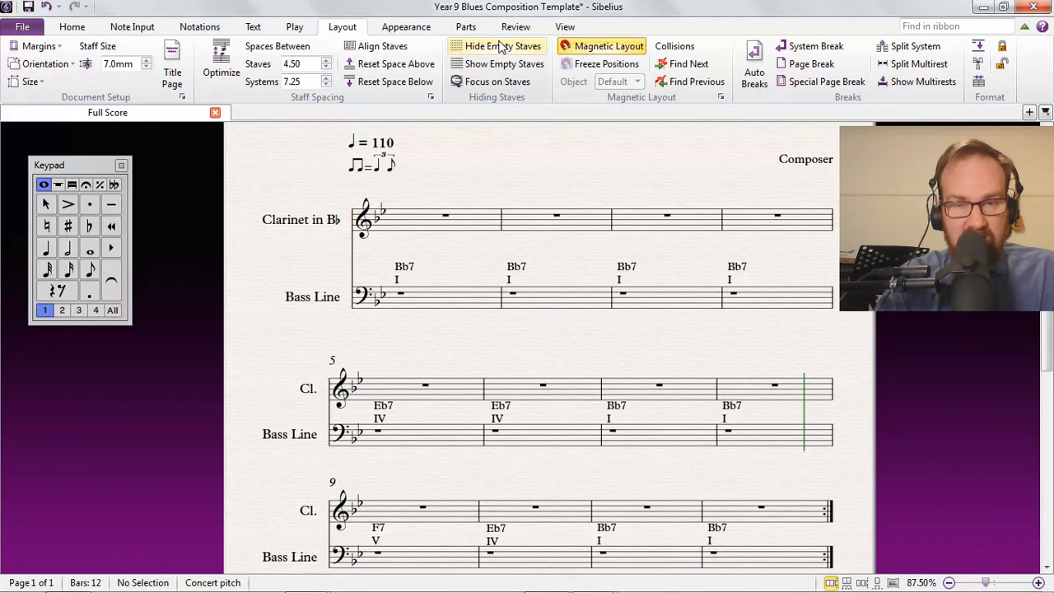
mouse_move(503, 46)
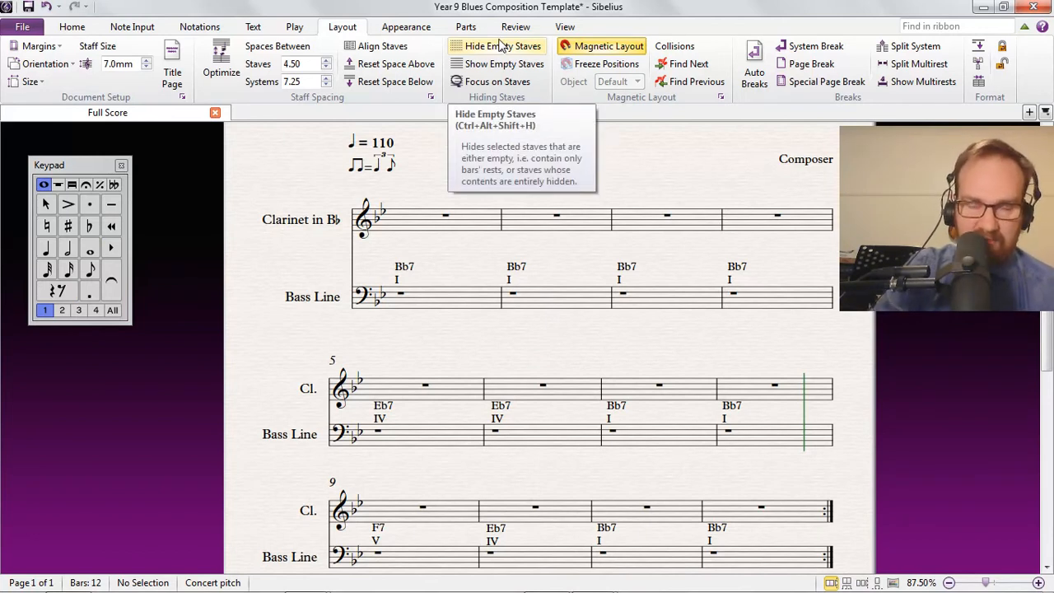
mouse_move(450, 195)
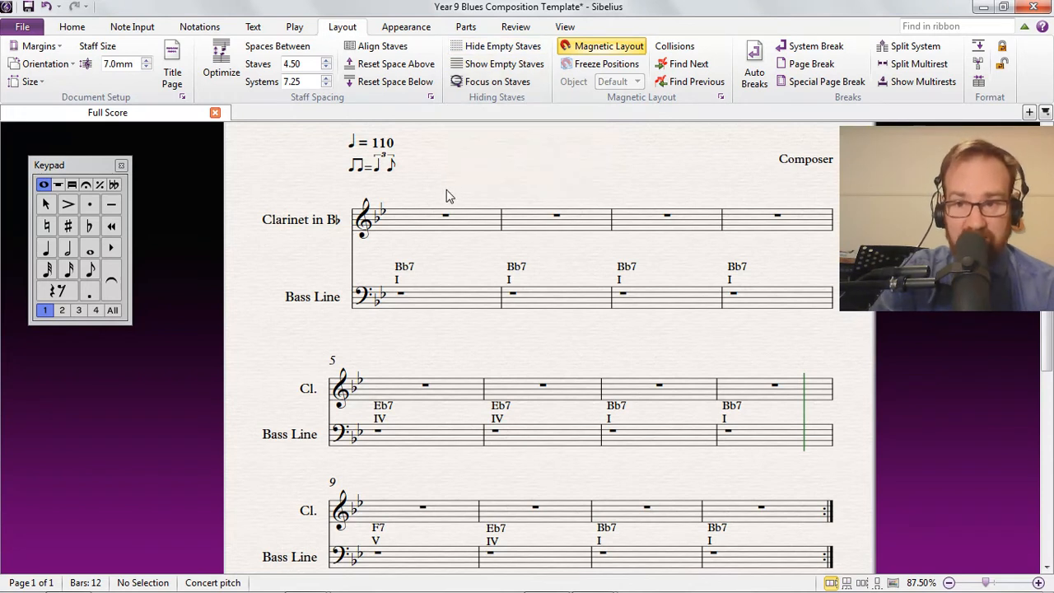